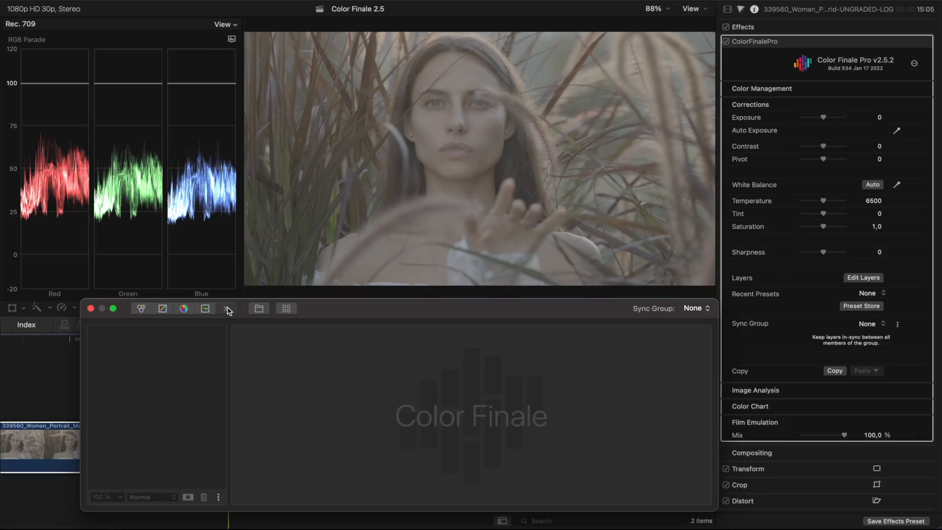
- Add a Log Wheels layer to the ungraded portrait clip from the extra layer types
left_click(226, 308)
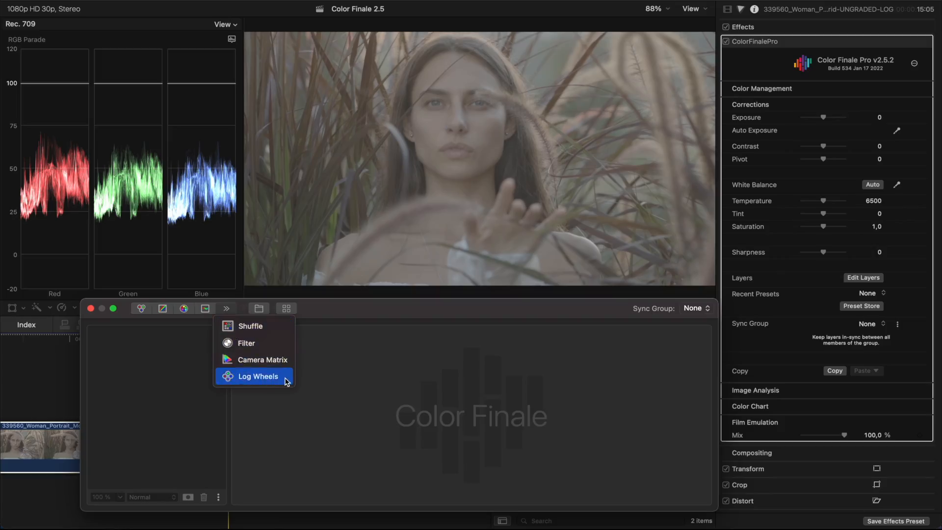
left_click(259, 376)
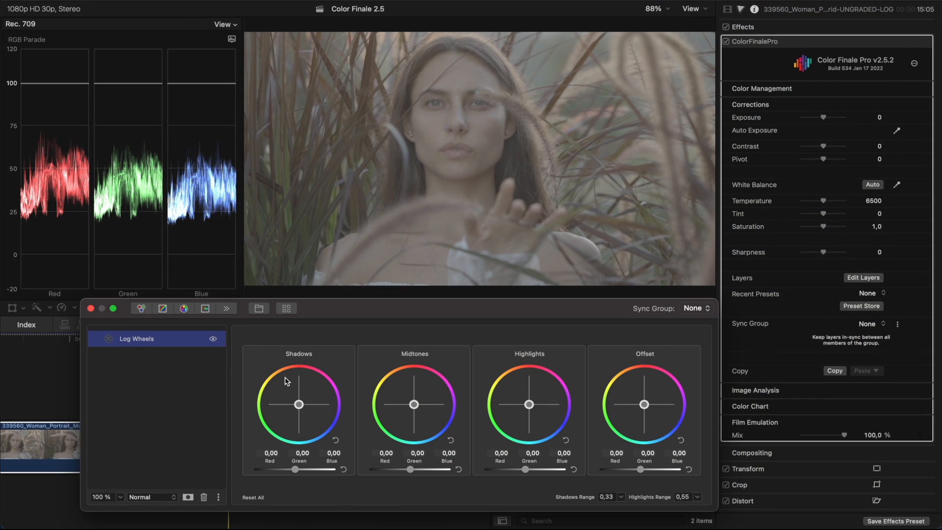
mouse_move(287, 320)
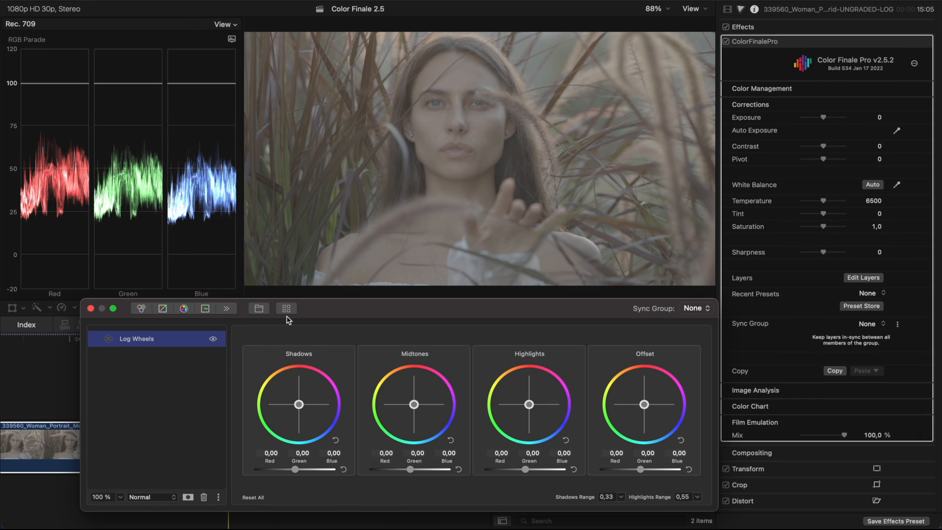
- Add an Alexa LogC to Rec709 conversion layer above Log Wheels and return to the Log Wheels controls
left_click(258, 308)
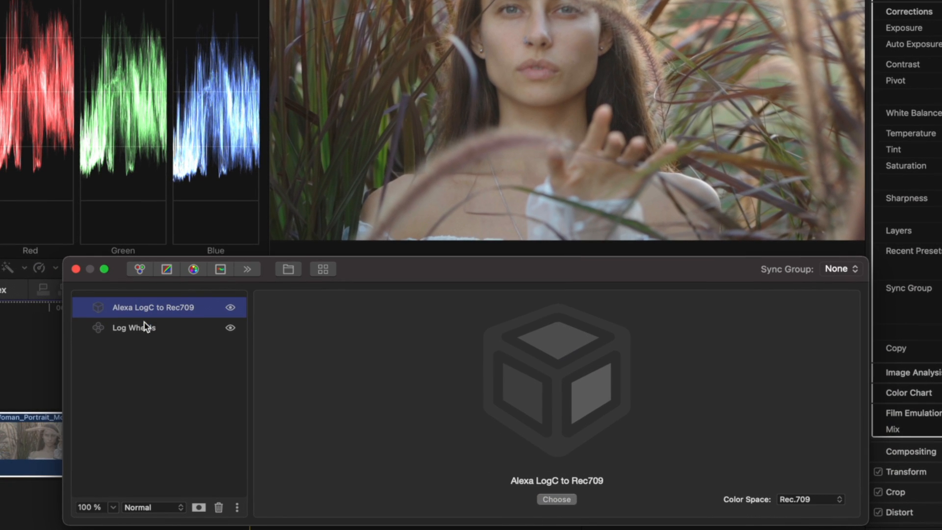
left_click(134, 327)
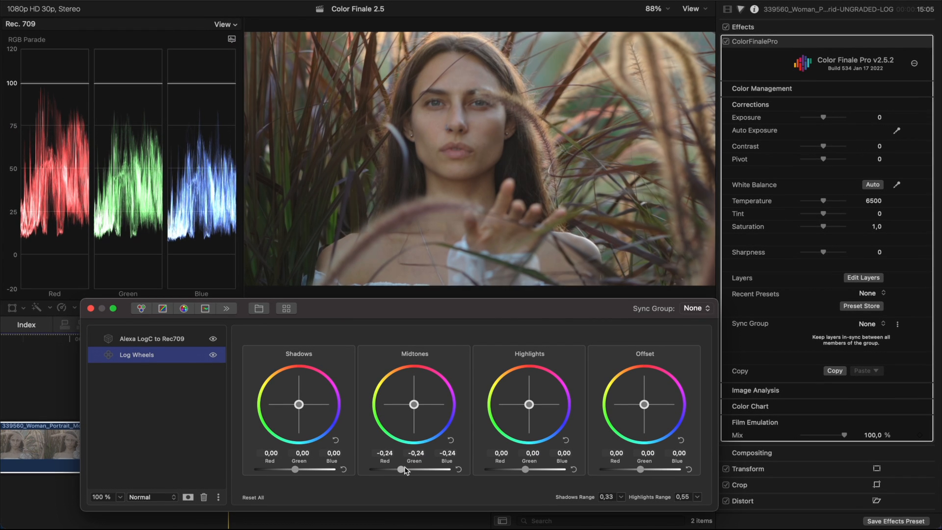
- Set midtones to -0.20, lower the offset to -0.07 and darken the shadows with a warm tint
left_click_drag(402, 469, 405, 469)
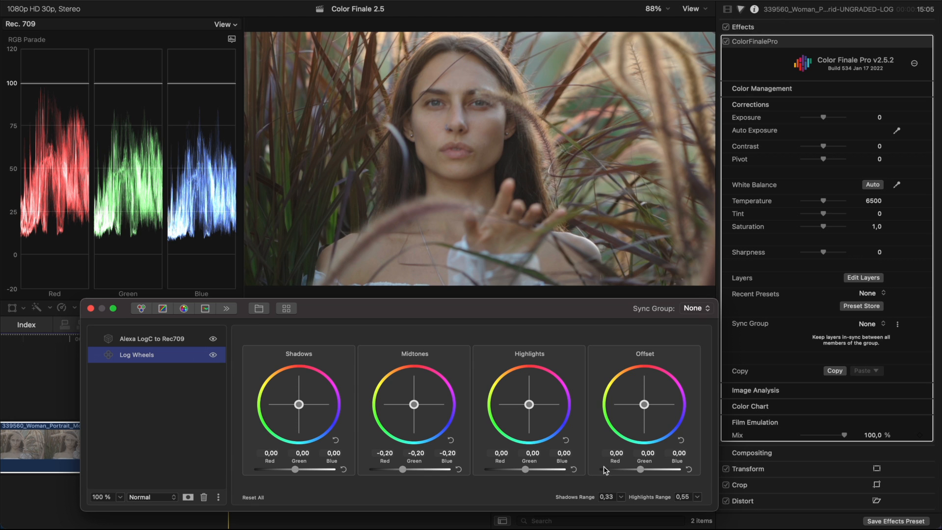
left_click_drag(645, 469, 637, 469)
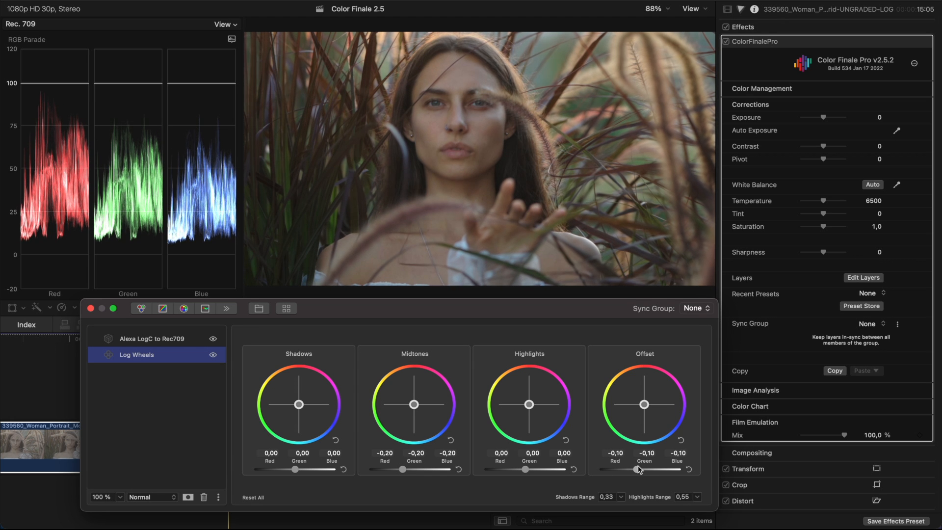
left_click_drag(645, 469, 640, 469)
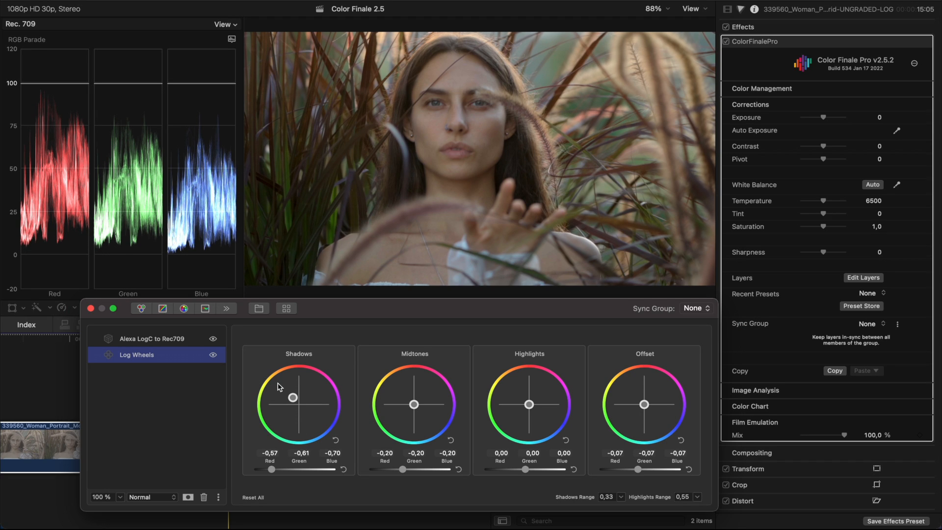
mouse_move(456, 447)
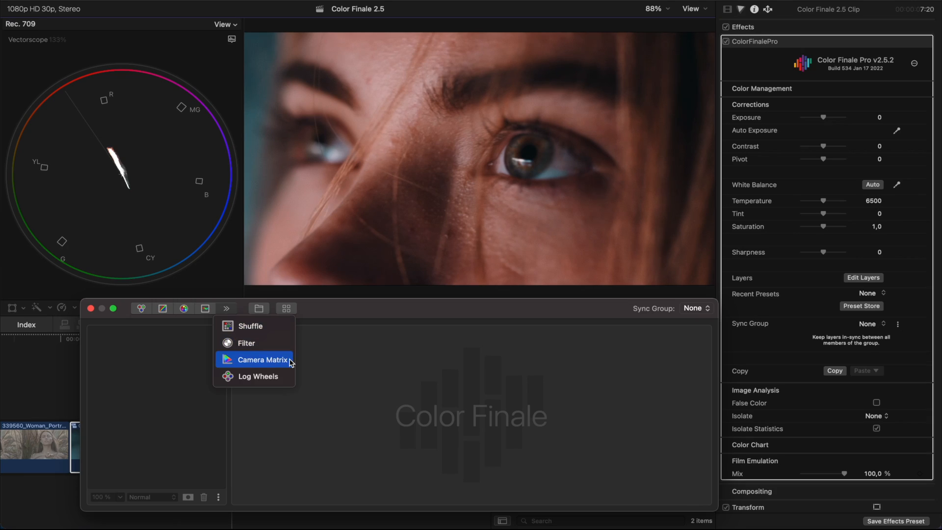
- Add a Camera Matrix layer, check the sampled forehead area's colour statistics, then load the Santorini clip
left_click(261, 359)
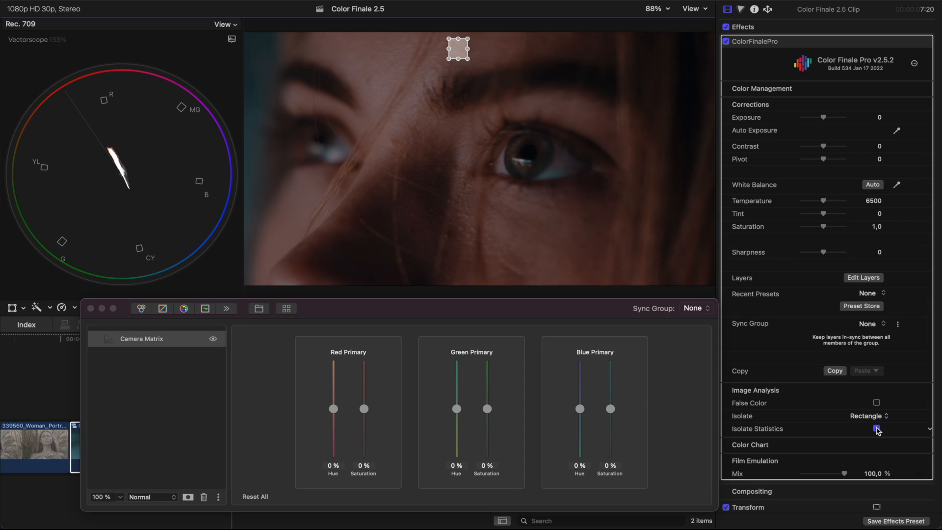
left_click(876, 429)
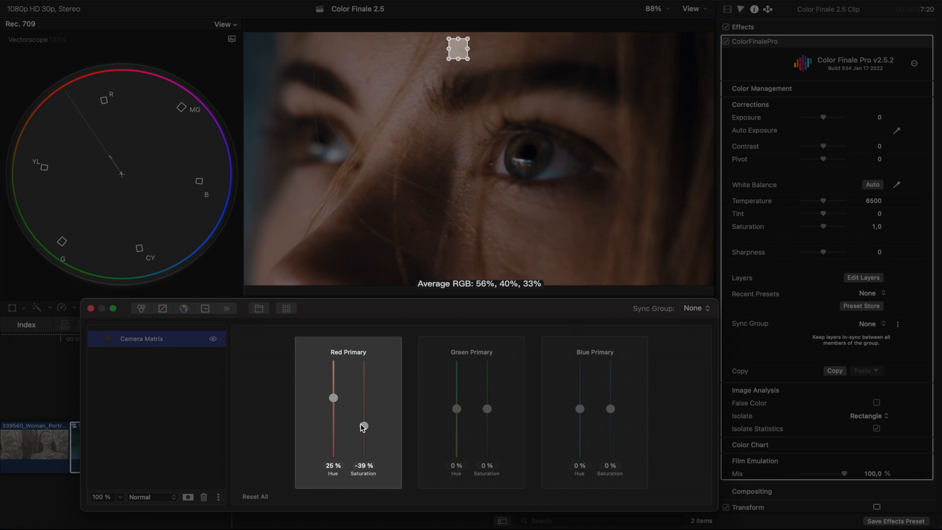
left_click(868, 416)
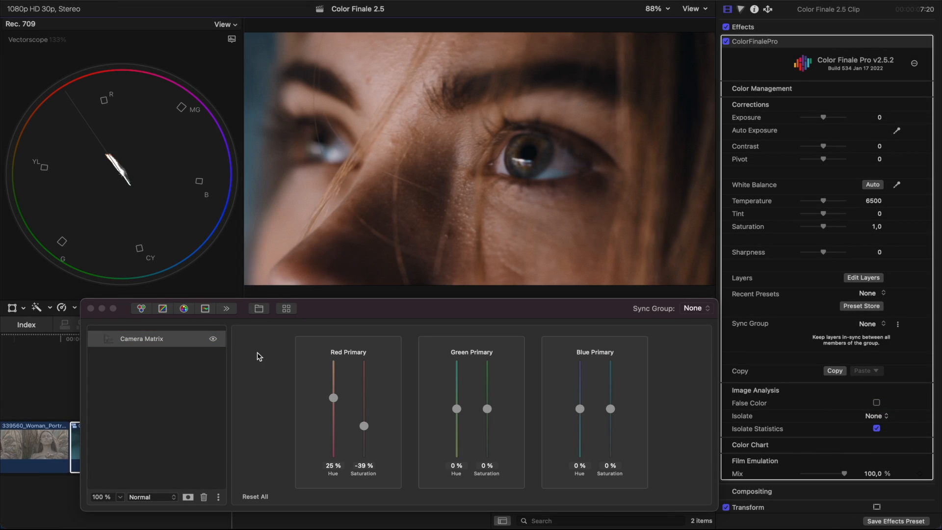
left_click(156, 338)
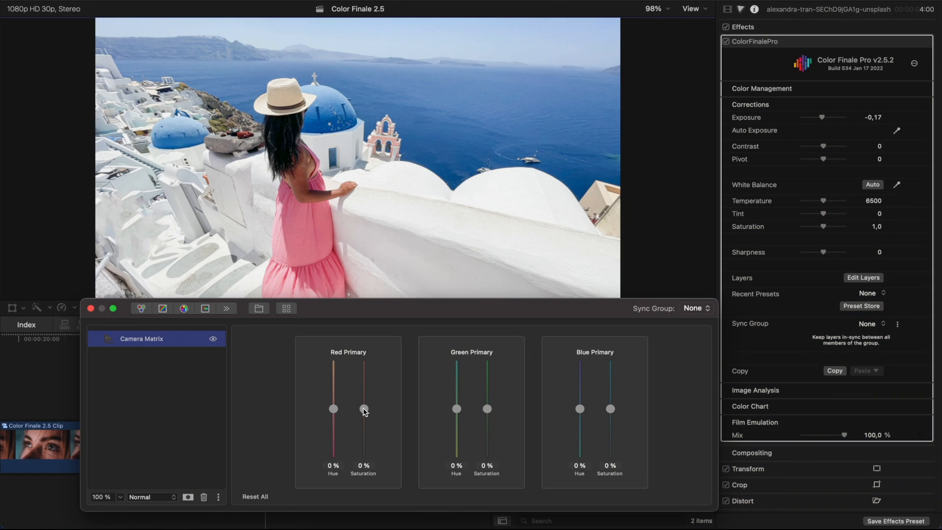
- Raise red saturation to 25%, shift green hue to -27% and boost green saturation to 61%
left_click_drag(363, 409, 363, 397)
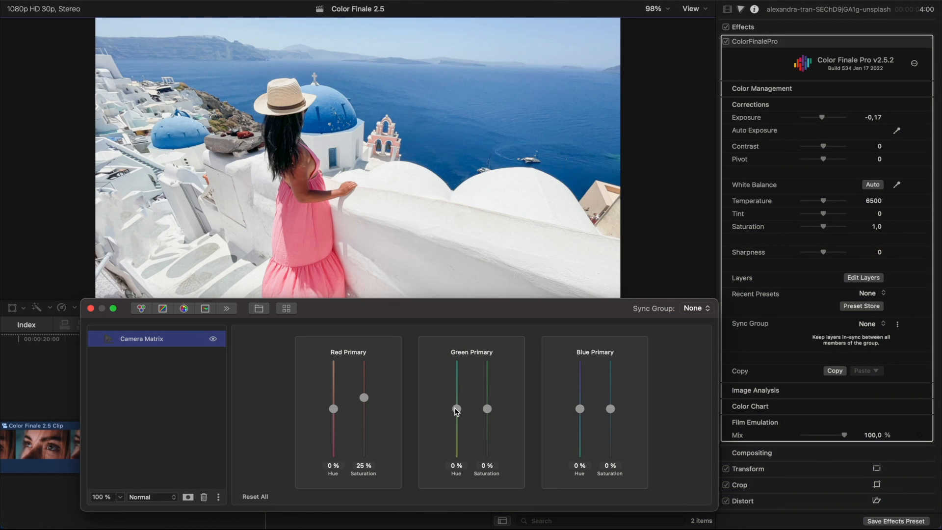
left_click_drag(457, 408, 456, 422)
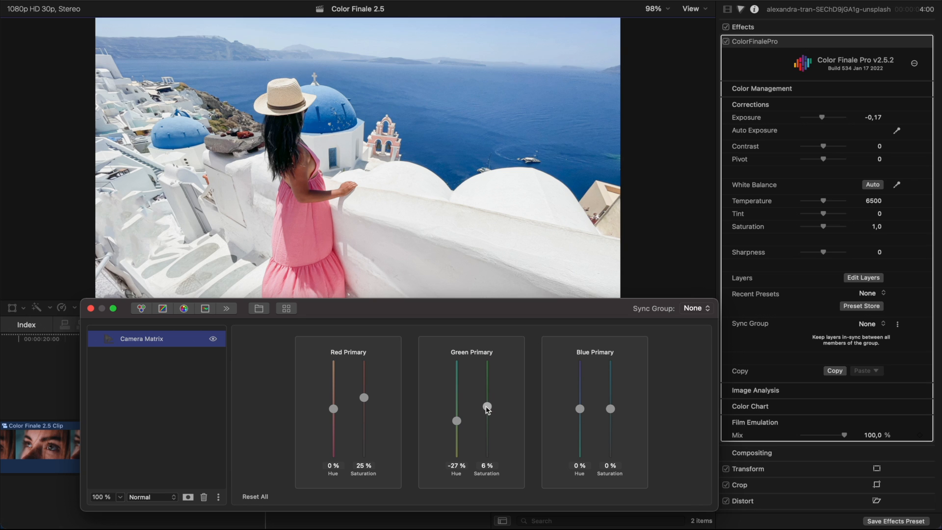
left_click_drag(488, 406, 487, 383)
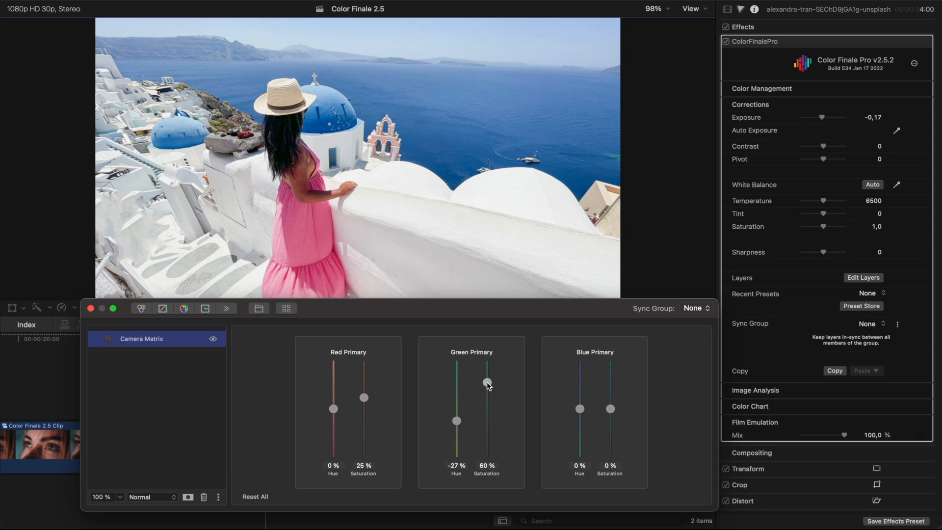
left_click_drag(487, 383, 487, 381)
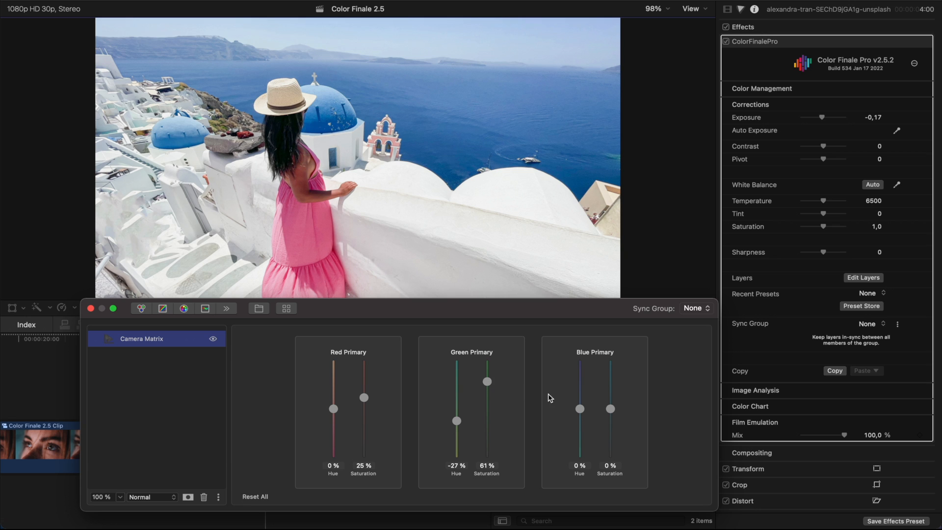
left_click_drag(580, 409, 580, 433)
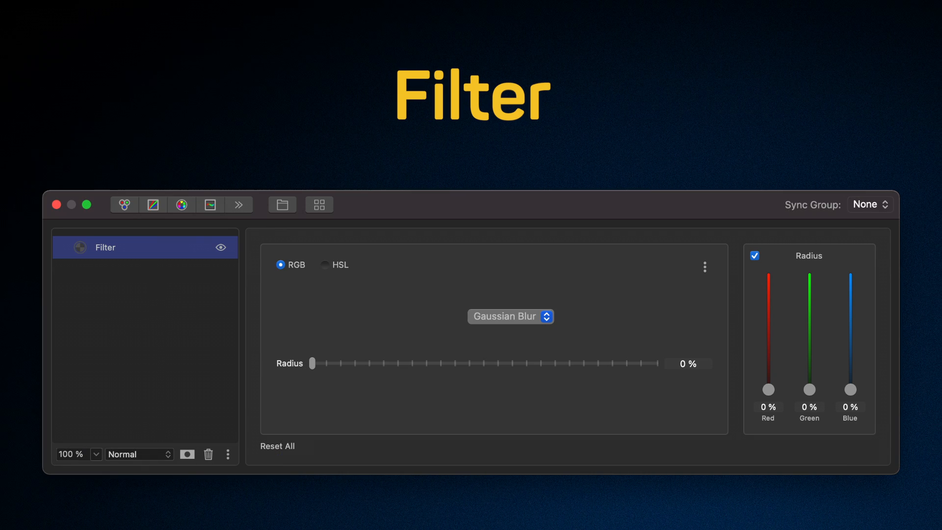
- Select the night construction-site clip and show the extra layer types list
left_click(324, 264)
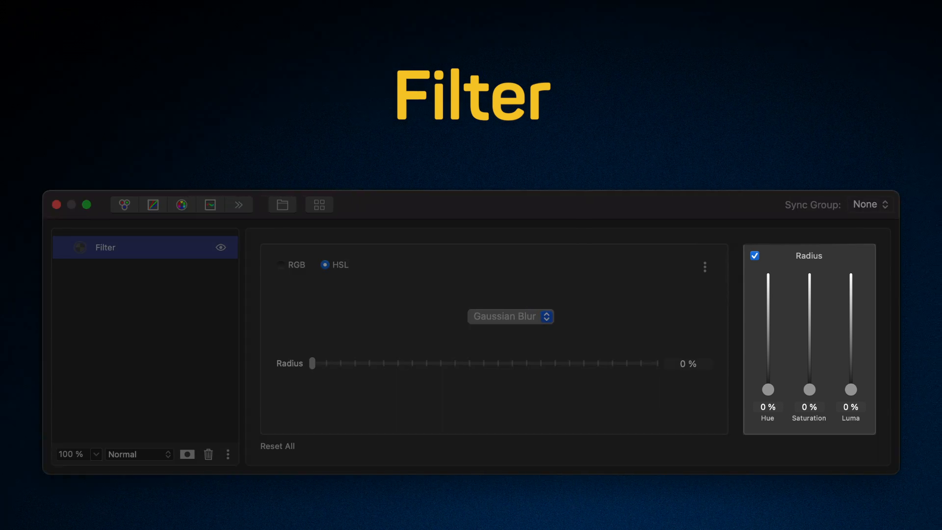
left_click(231, 326)
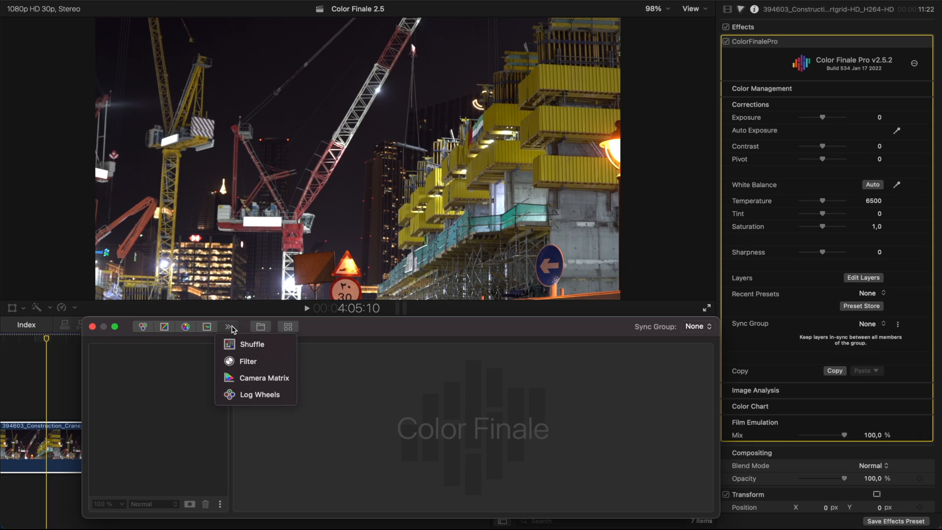
- Add a Filter layer set to Gaussian Blur at 50% radius with per-channel radius sliders
left_click(248, 361)
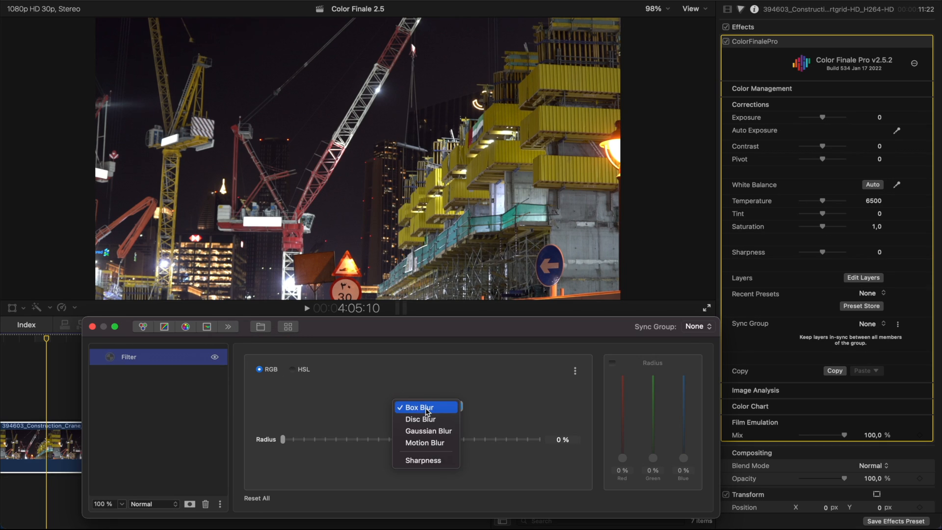
left_click(428, 431)
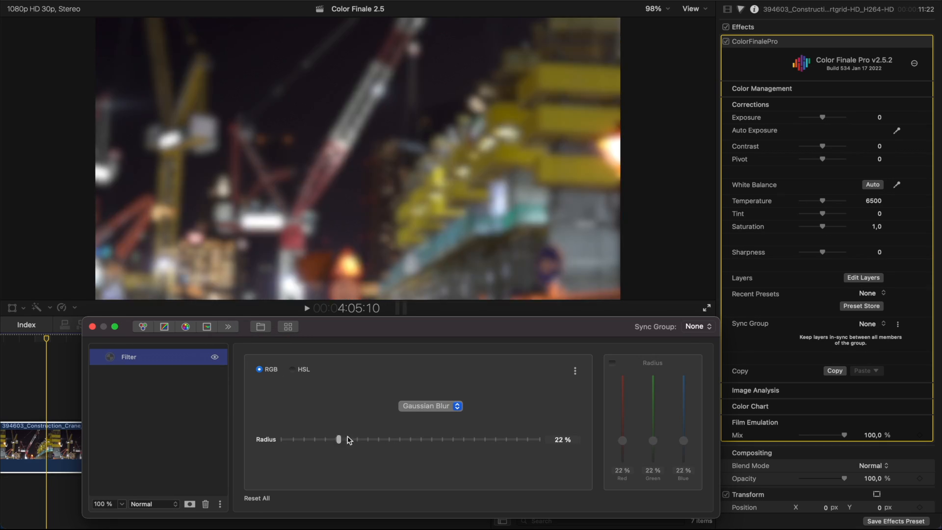
left_click_drag(339, 439, 410, 439)
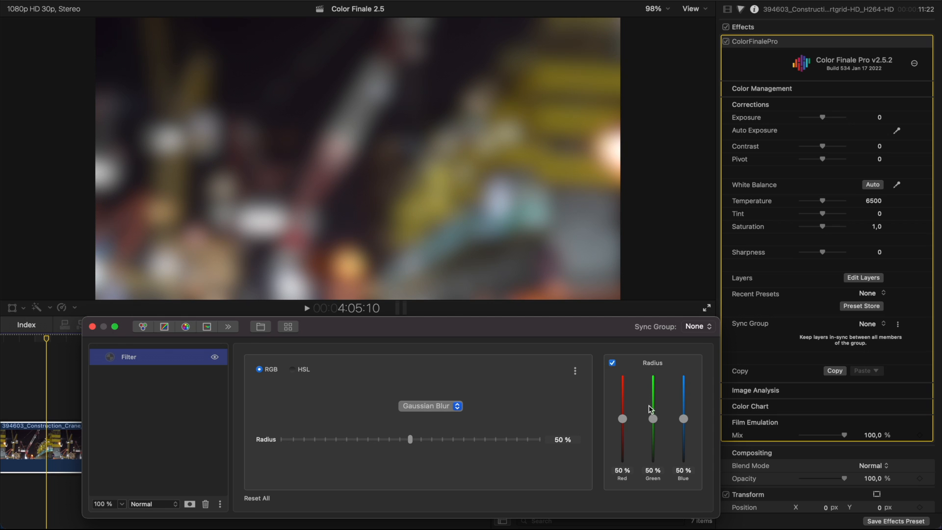
left_click_drag(652, 419, 652, 465)
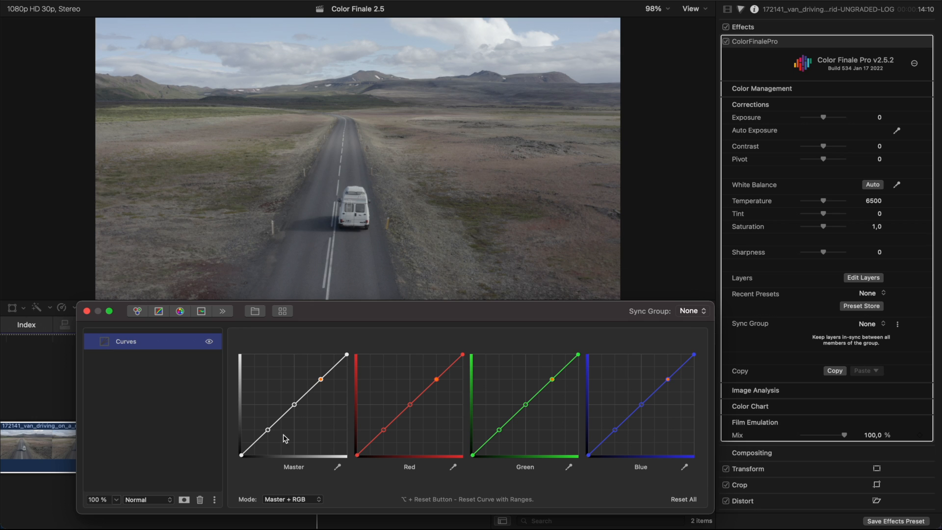
- Bend the master curve into an S-shape, lift the green curve's middle and nudge the blue curve
left_click_drag(285, 437, 322, 382)
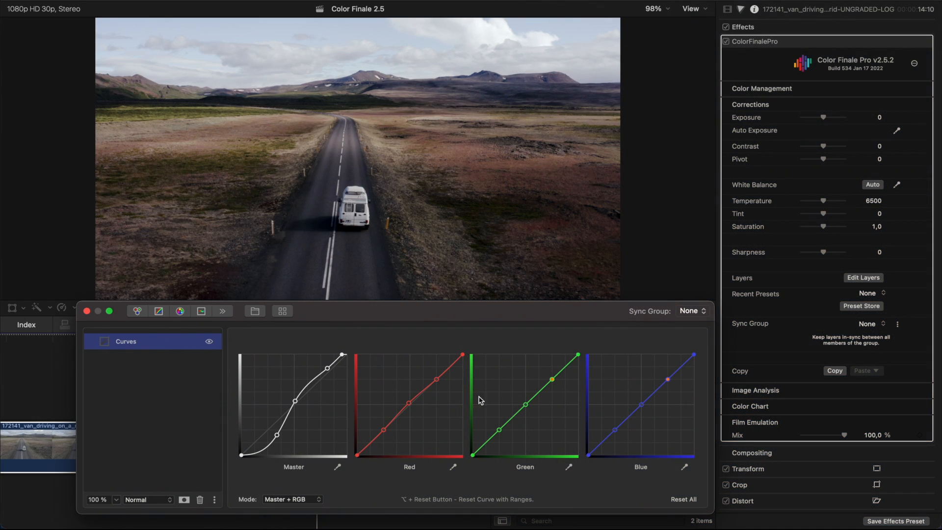
left_click_drag(552, 379, 551, 380)
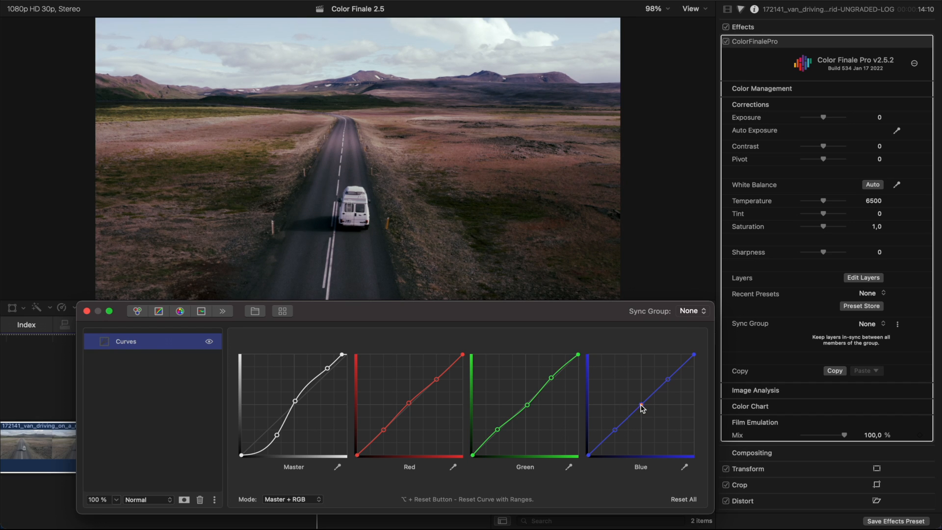
left_click_drag(642, 408, 617, 434)
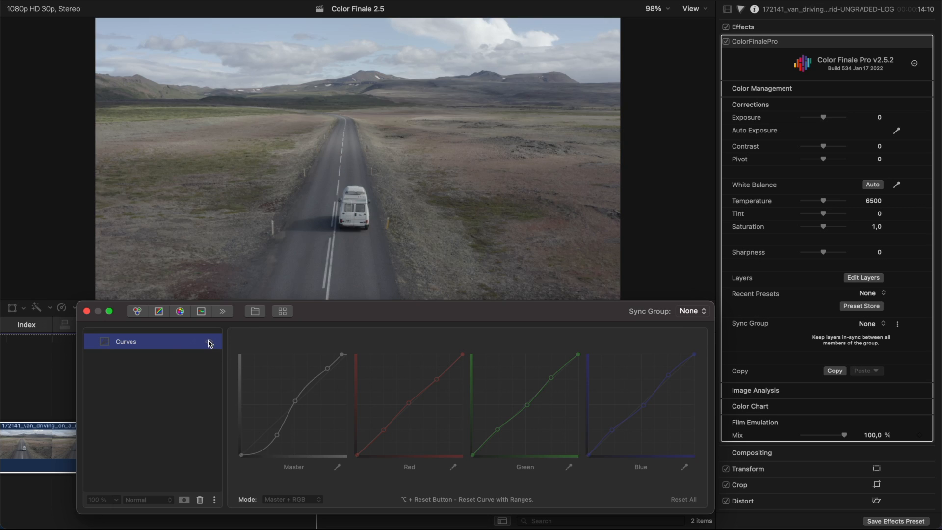
- Add a Shuffle layer and remix the red, green and blue channels for a blue look
left_click(223, 311)
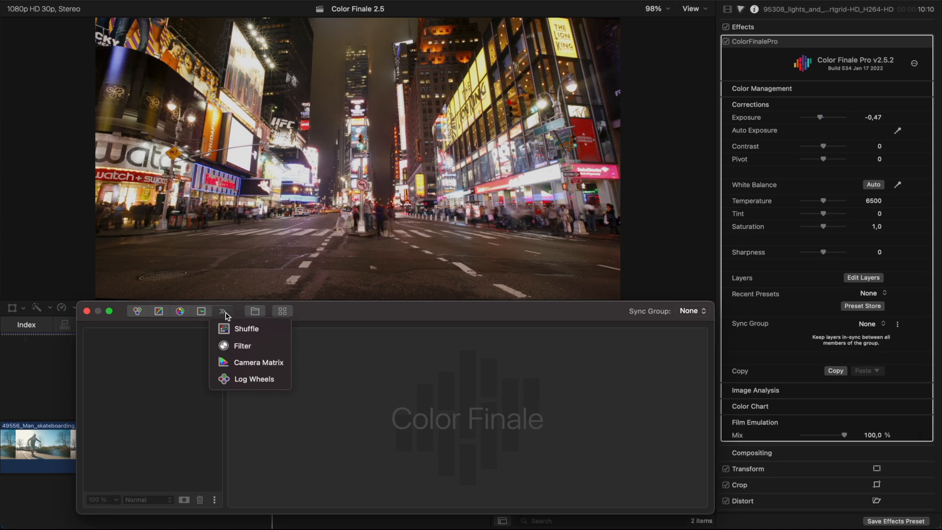
left_click(246, 329)
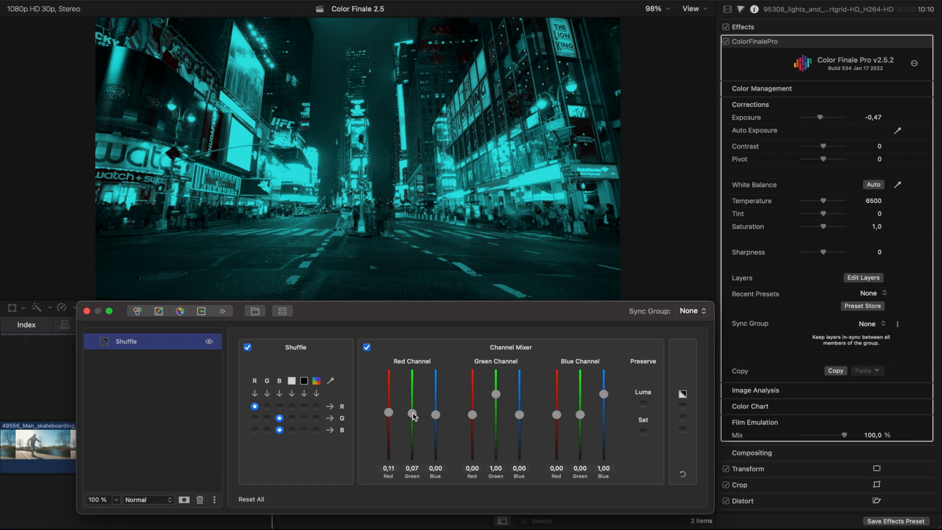
left_click_drag(436, 414, 436, 427)
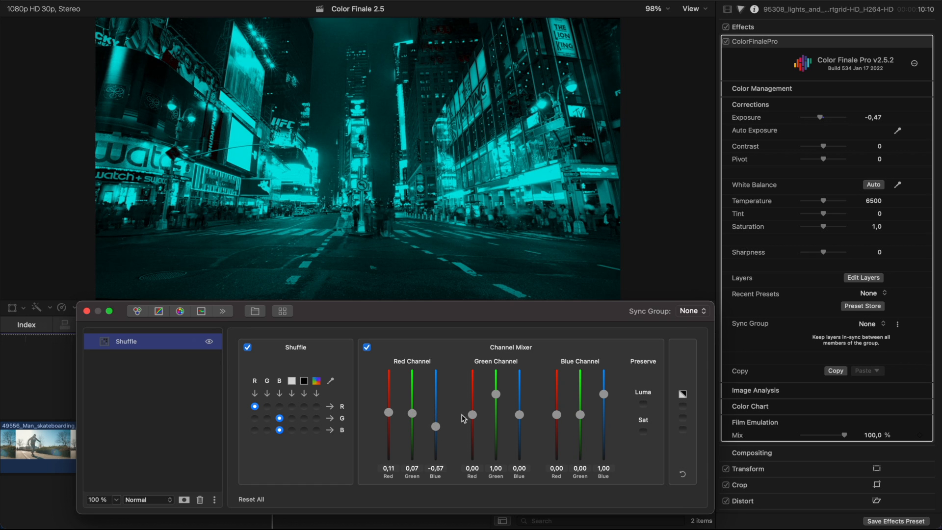
left_click_drag(472, 414, 472, 395)
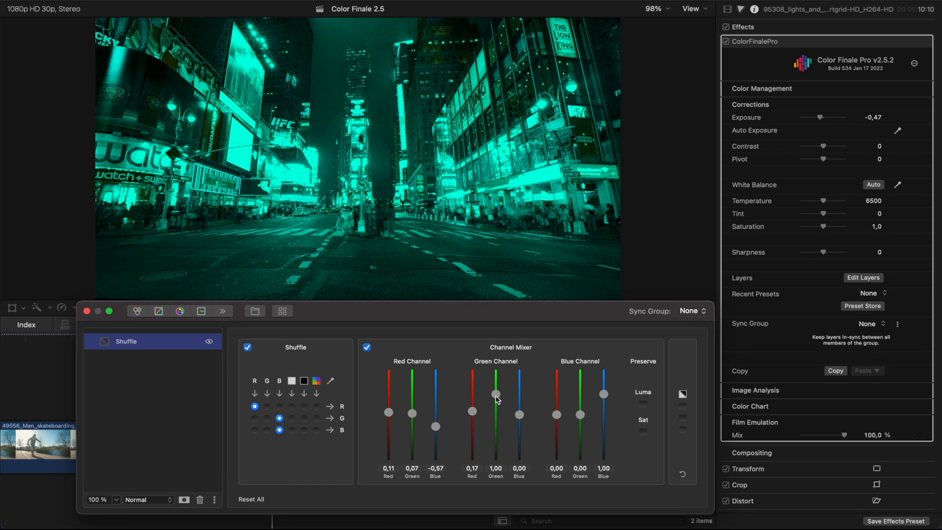
left_click_drag(518, 395, 519, 416)
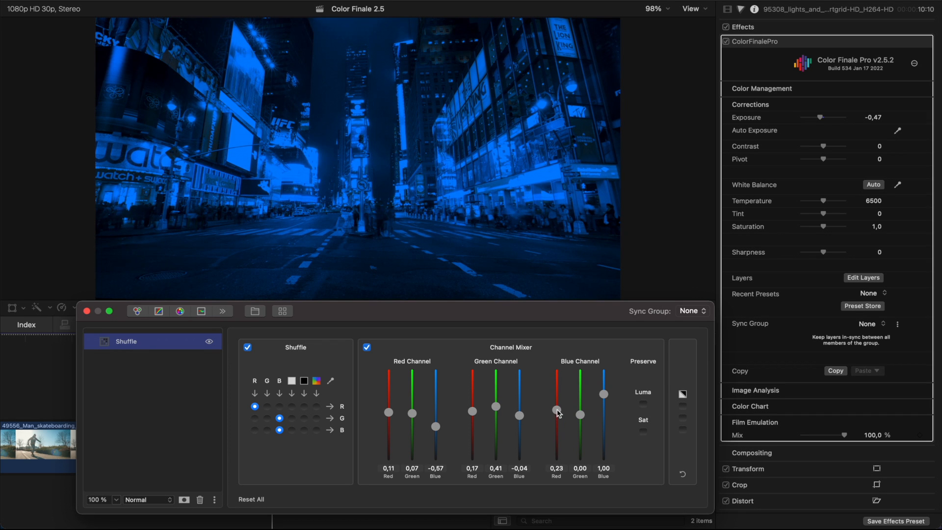
left_click_drag(604, 395, 604, 412)
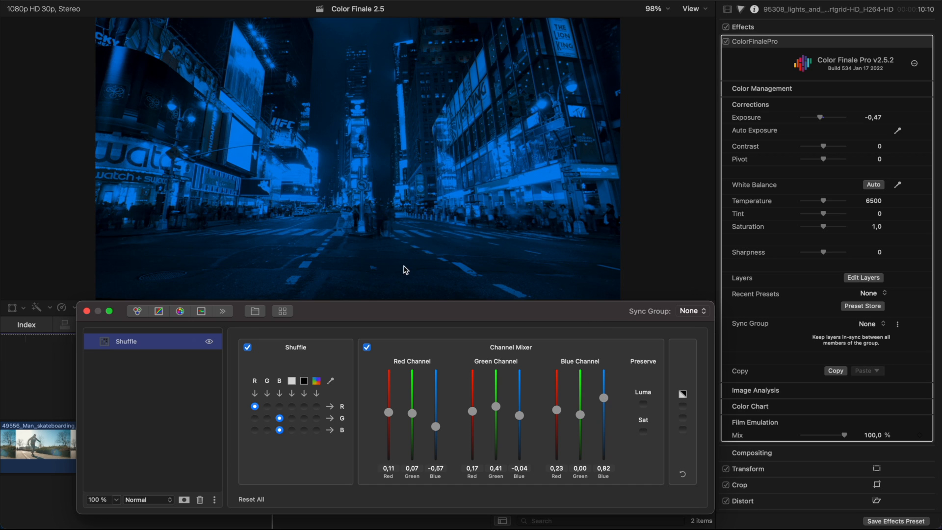
- Preserve the original luminance and saturation, then boost blue within the blue channel
left_click(642, 403)
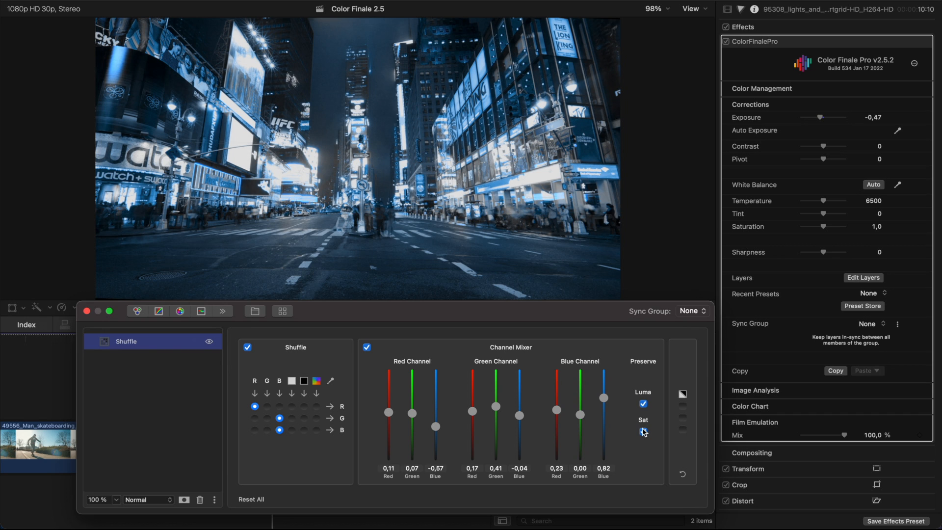
left_click_drag(604, 412, 603, 384)
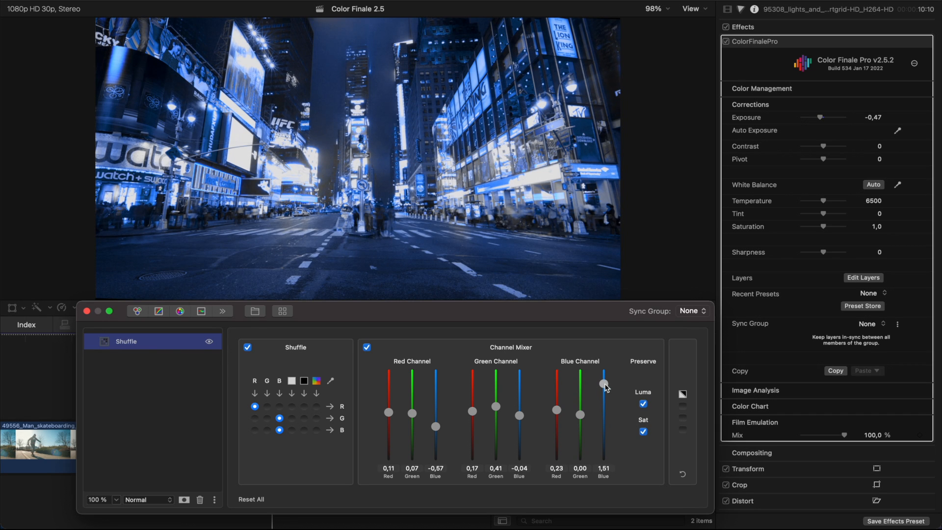
left_click_drag(604, 384, 603, 391)
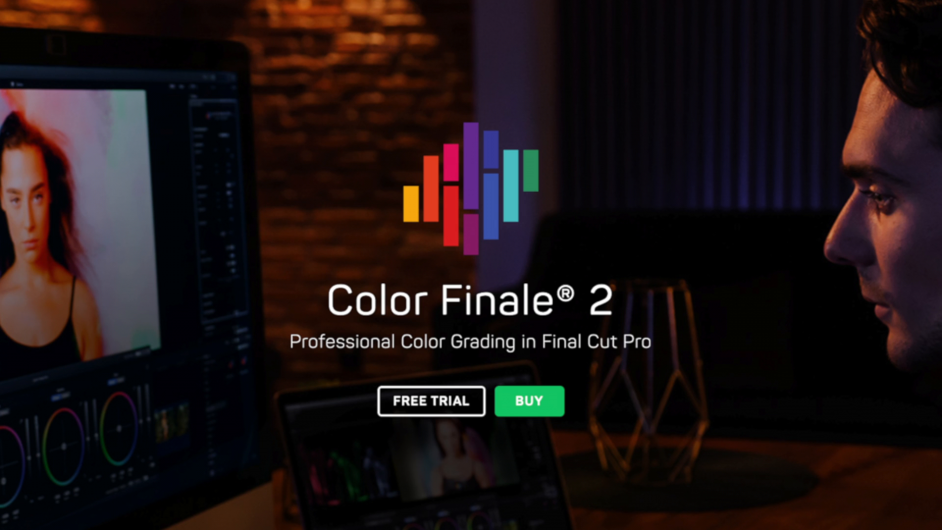
- Go to the Color Finale Store page listing Color Finale 2 products and prices
left_click(528, 400)
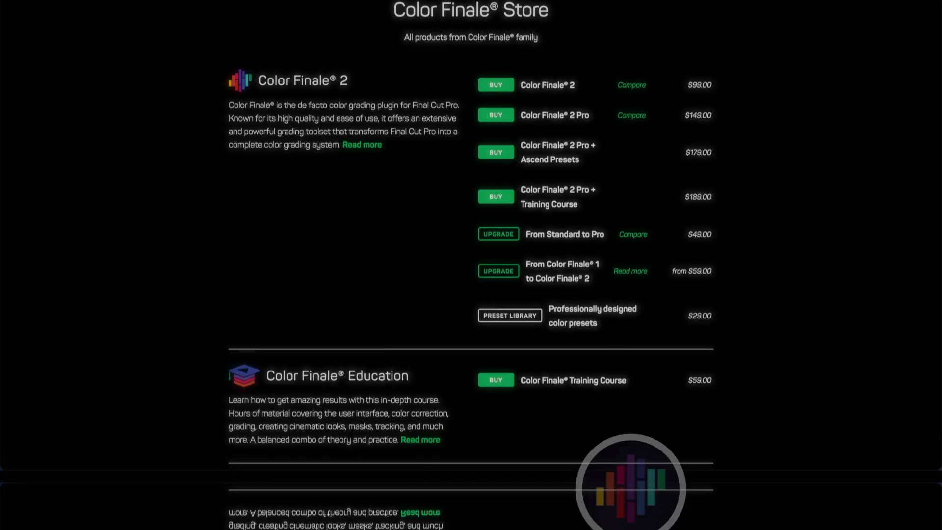